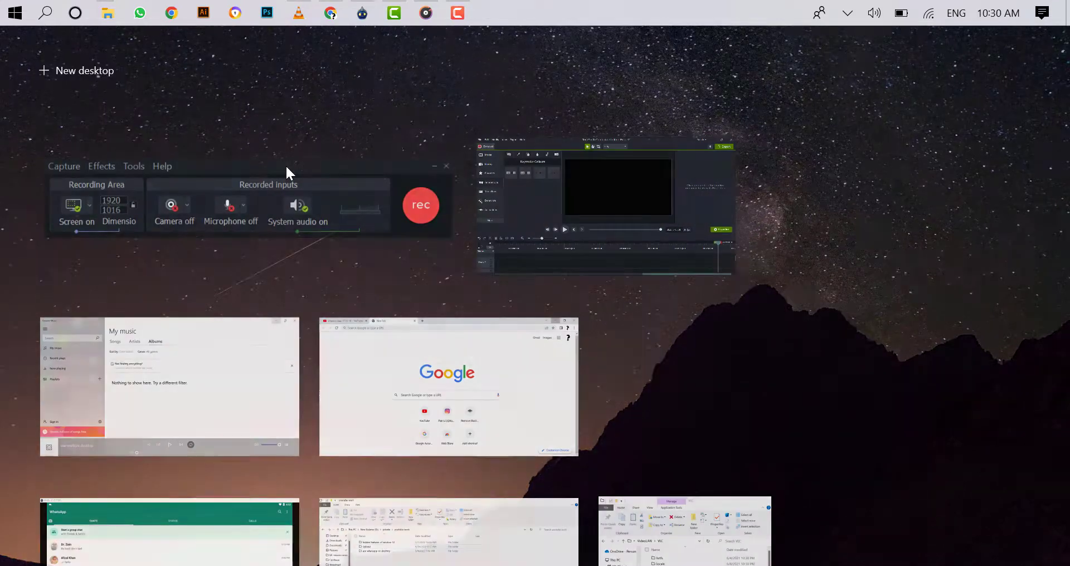
Scroll down through Task View after adding Desktop 2 beside the original desktop
scroll("down", 3)
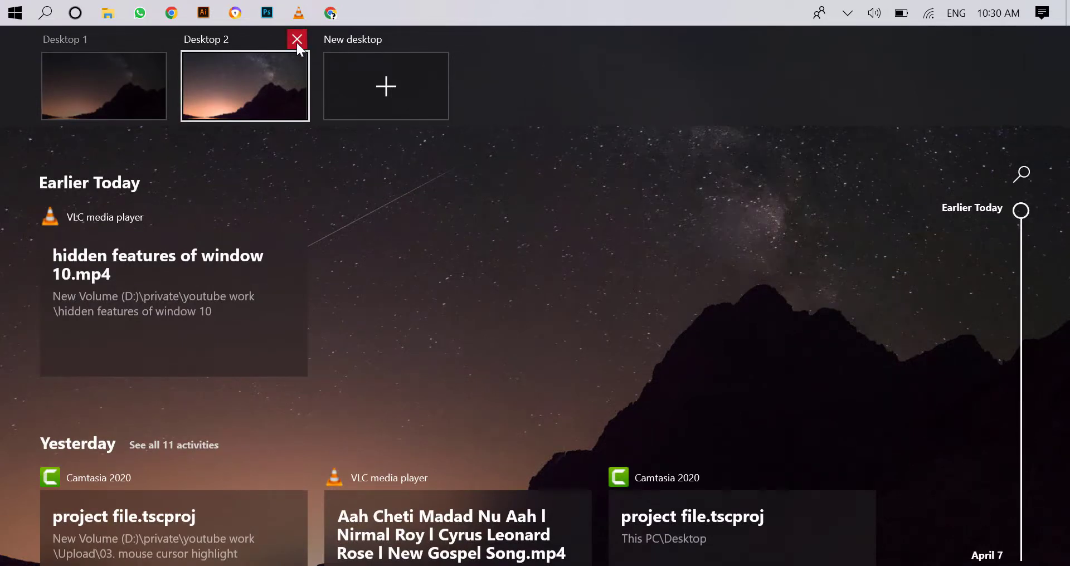
Close the Desktop 2 thumbnail with its red X, leaving one desktop
left_click(296, 39)
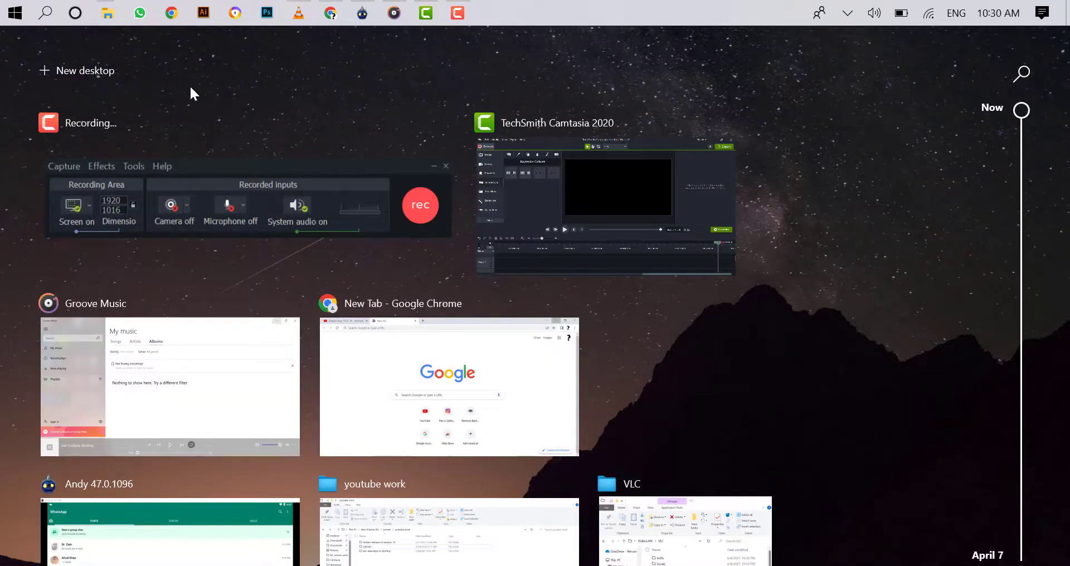